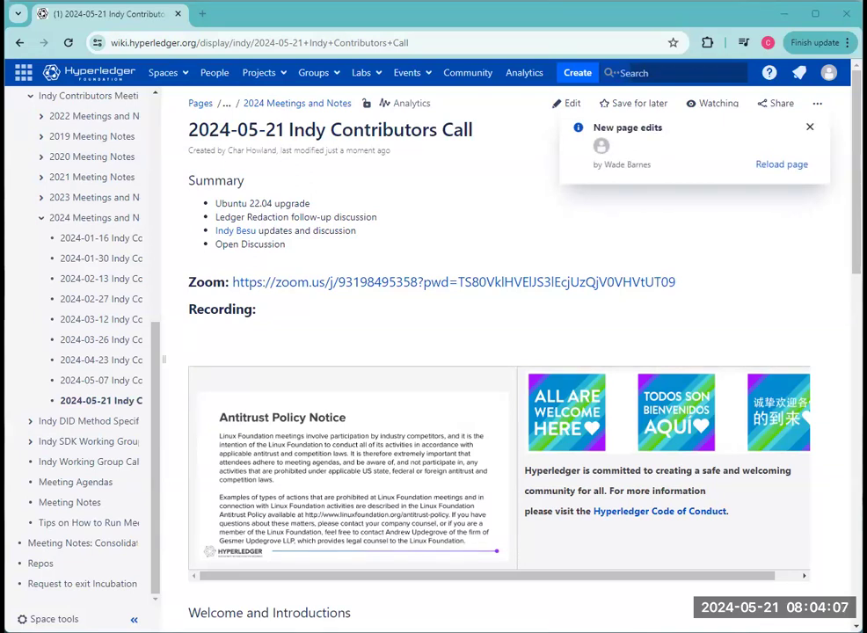
{"action": "mouse_move", "coordinate": [296, 394]}
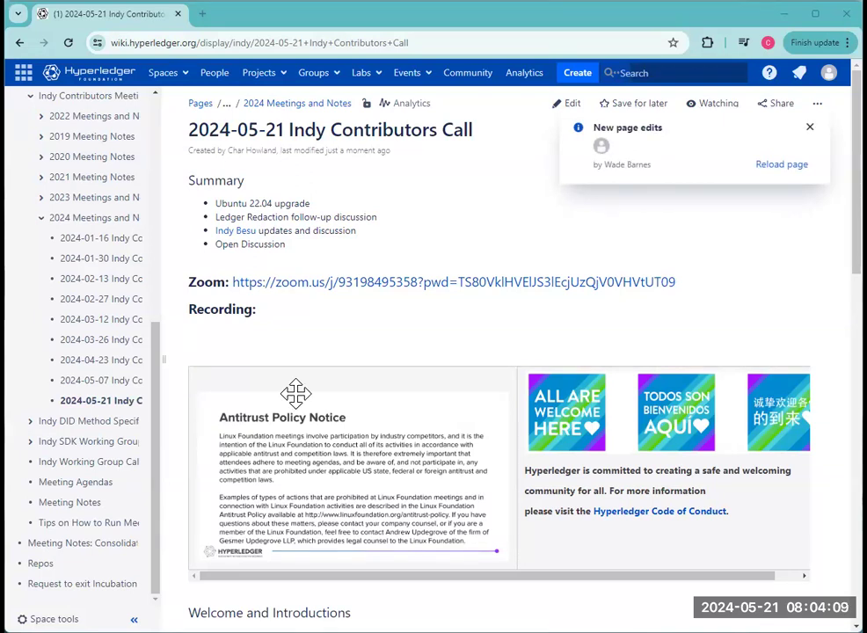
Step: Scroll through the reloaded call notes to check the newly listed attendee under Welcome and Introductions
{"action": "scroll", "scroll_direction": "down", "scroll_amount": 3}
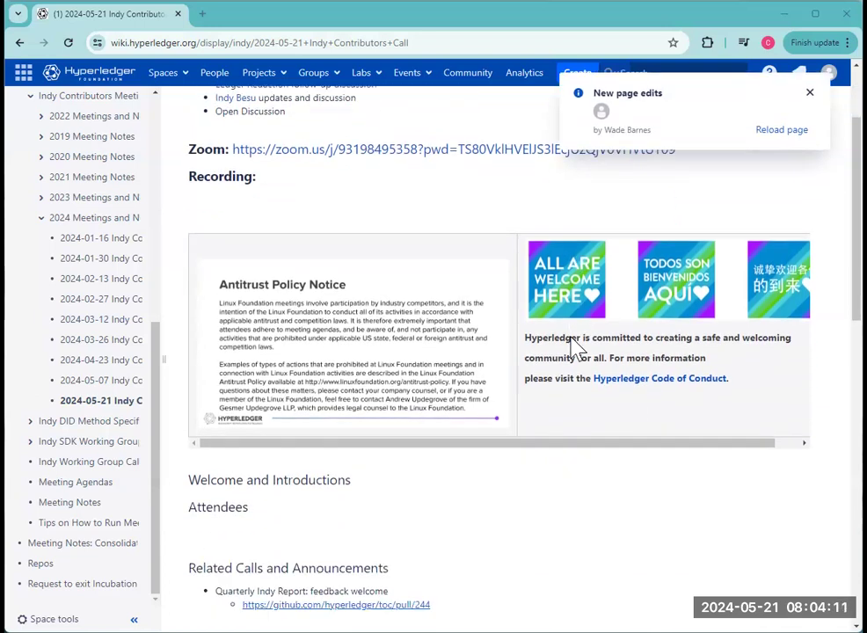
{"action": "scroll", "scroll_direction": "up", "scroll_amount": 3}
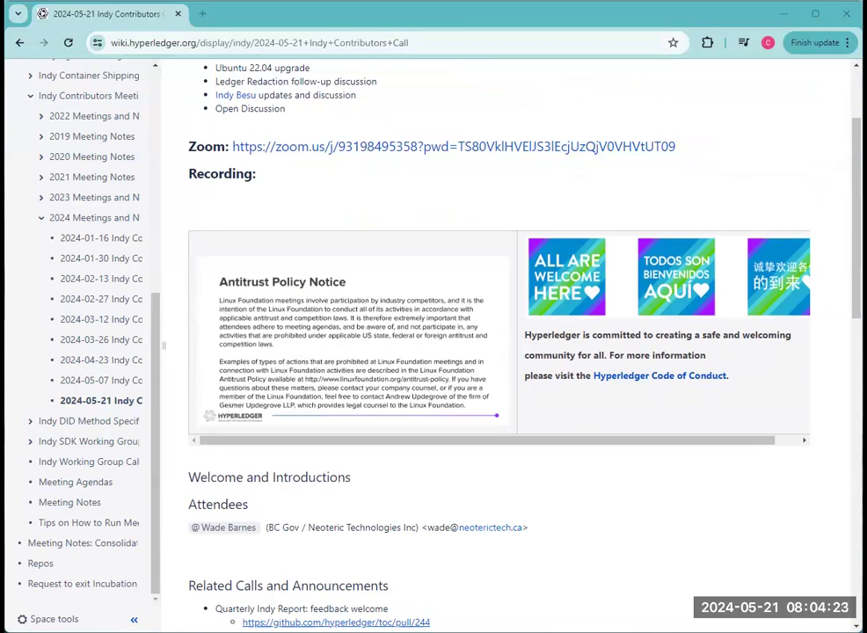
{"action": "mouse_move", "coordinate": [661, 517]}
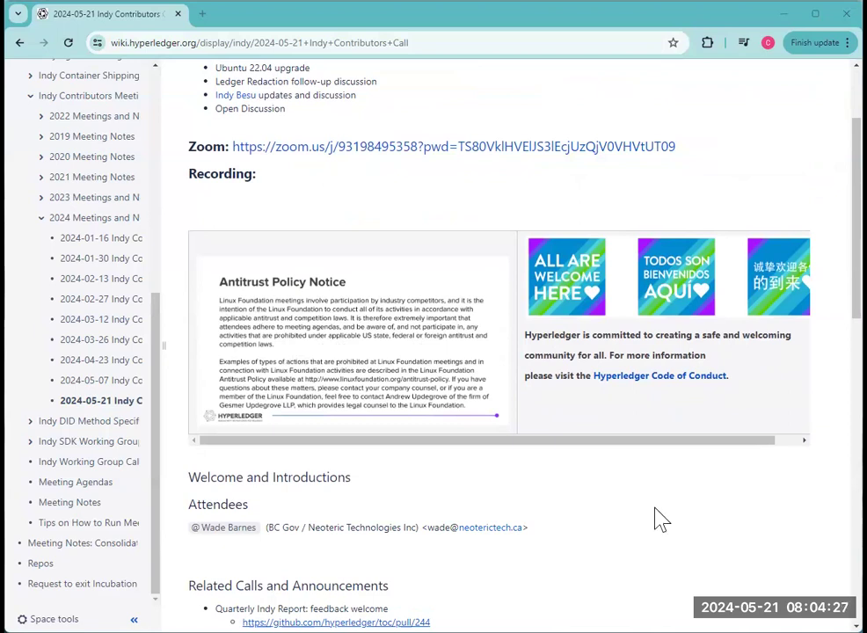
{"action": "scroll", "scroll_direction": "down", "scroll_amount": 3}
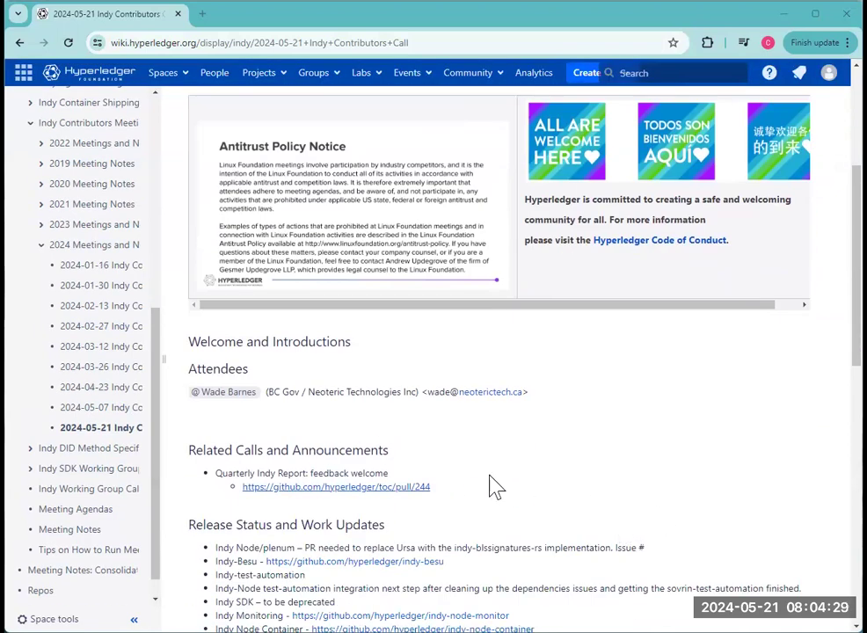
{"action": "mouse_move", "coordinate": [571, 501]}
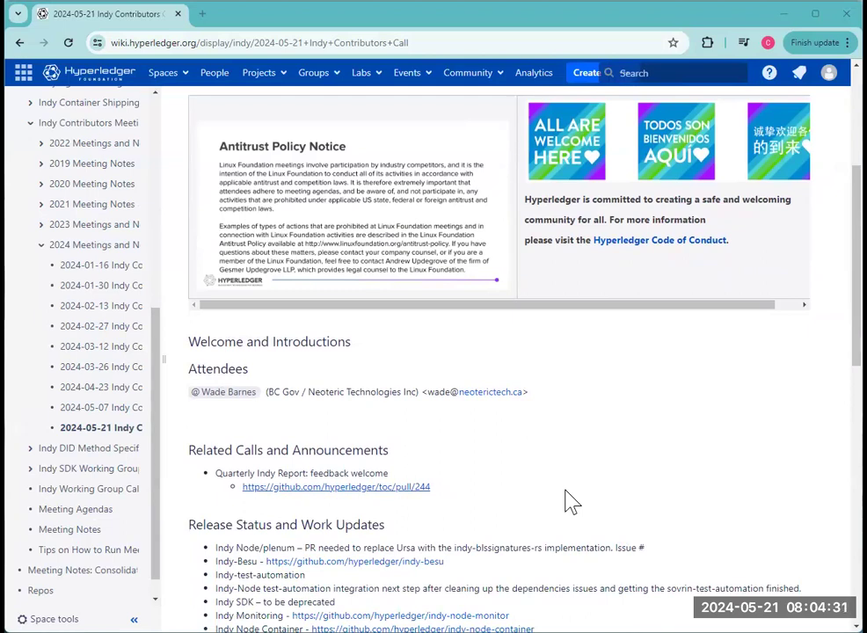
{"action": "mouse_move", "coordinate": [486, 507]}
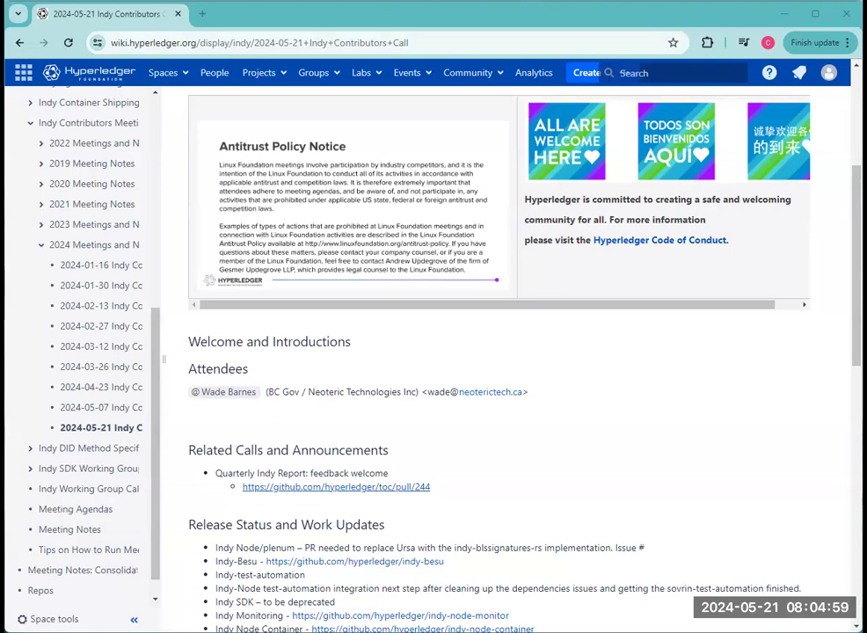
{"action": "scroll", "scroll_direction": "up", "scroll_amount": 3}
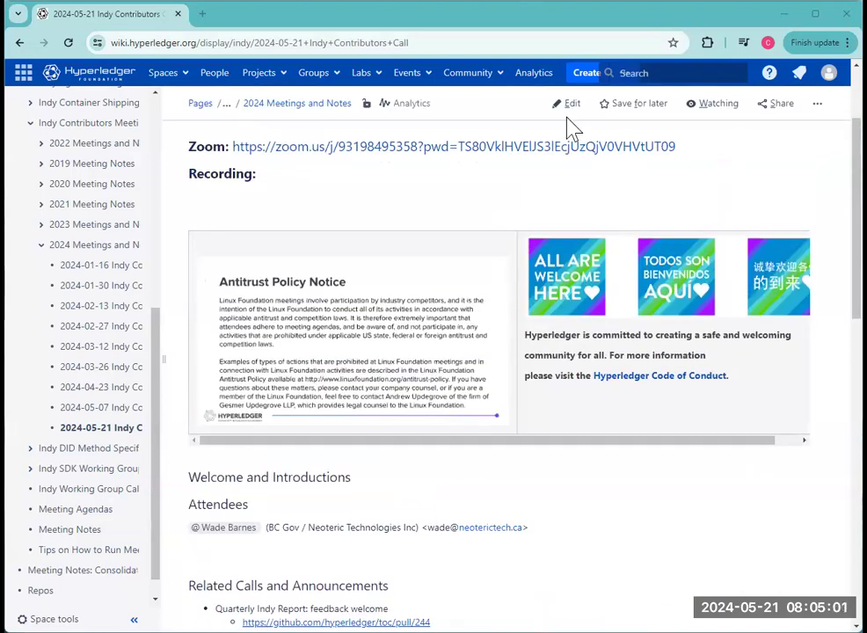
Step: Edit the notes and add 'Indicio Testnet reset is complete' under Related Calls and Announcements
{"action": "left_click", "coordinate": [571, 102]}
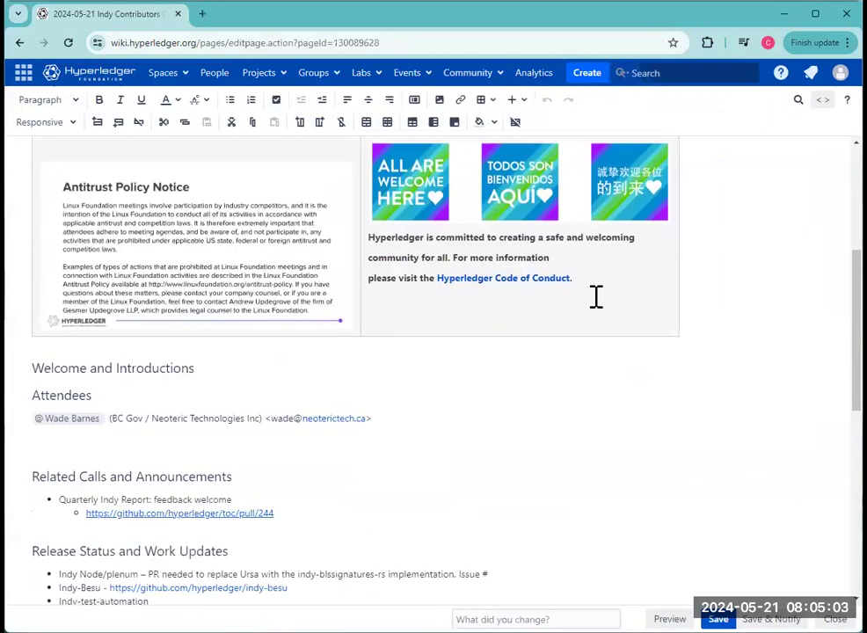
{"action": "scroll", "scroll_direction": "down", "scroll_amount": 3}
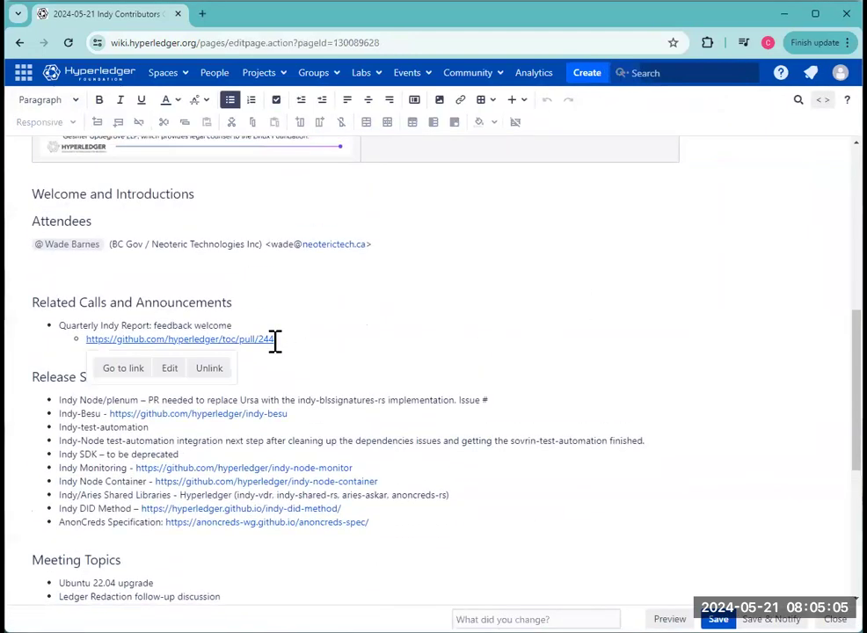
{"action": "type", "text": "Indicio Testnet reset is com"}
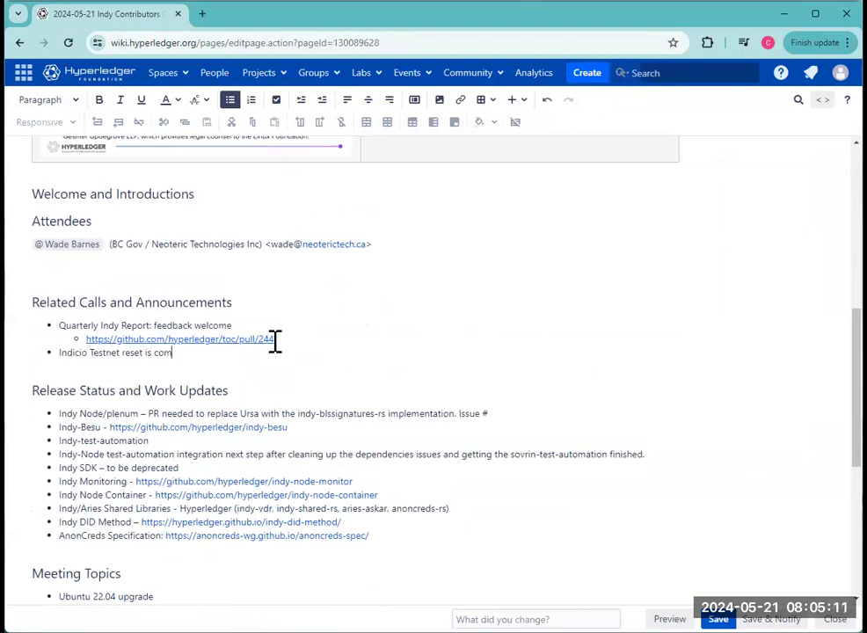
{"action": "type", "text": "plete"}
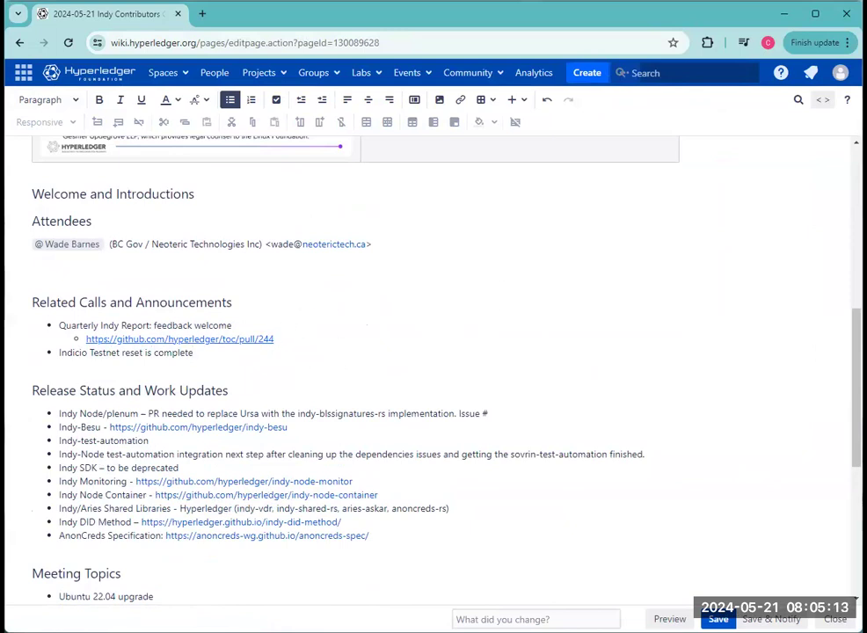
{"action": "left_click", "coordinate": [193, 352]}
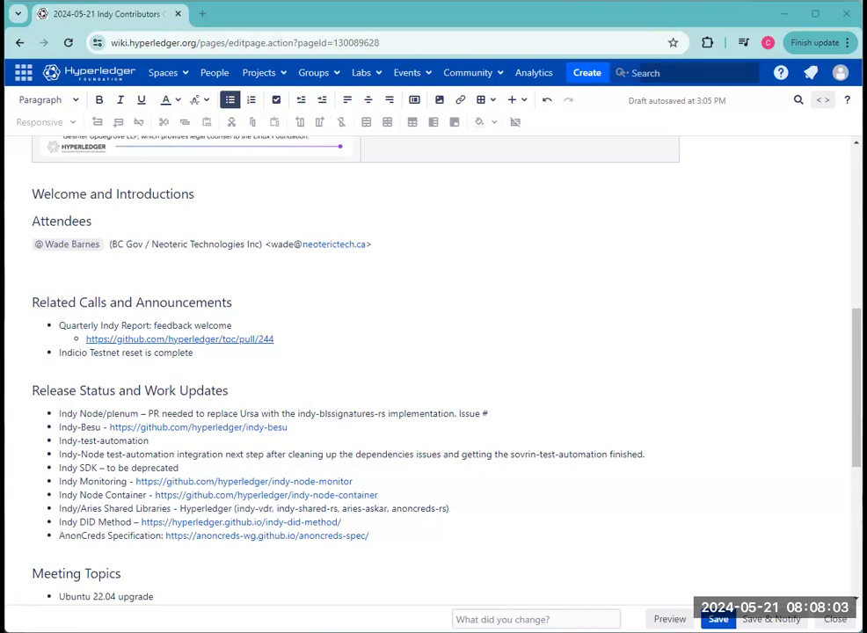
{"action": "mouse_move", "coordinate": [718, 353]}
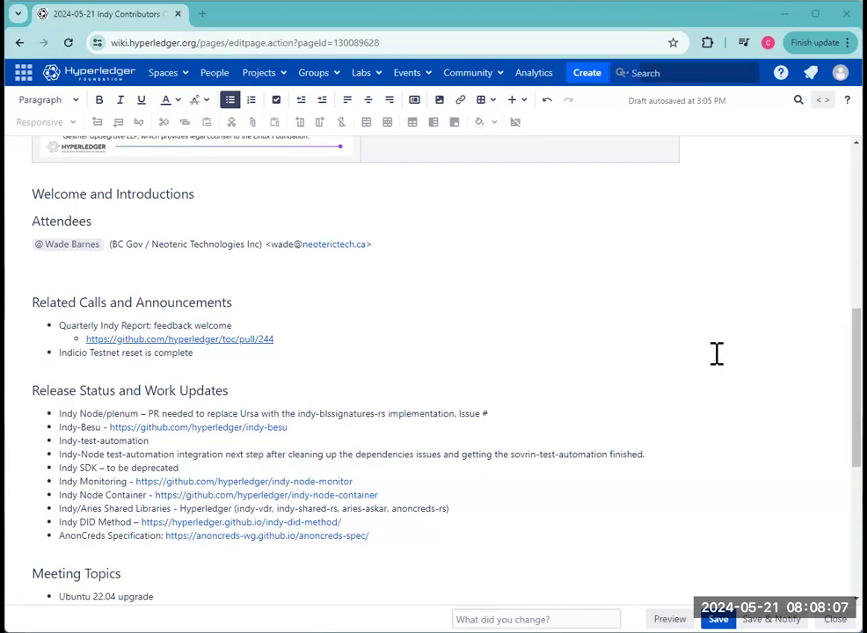
{"action": "scroll", "scroll_direction": "down", "scroll_amount": 3}
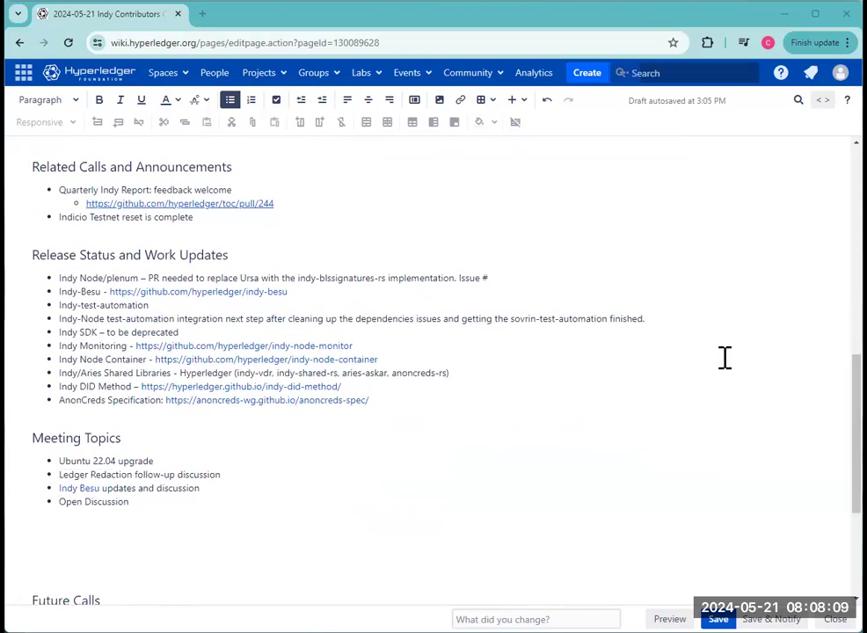
{"action": "scroll", "scroll_direction": "up", "scroll_amount": 3}
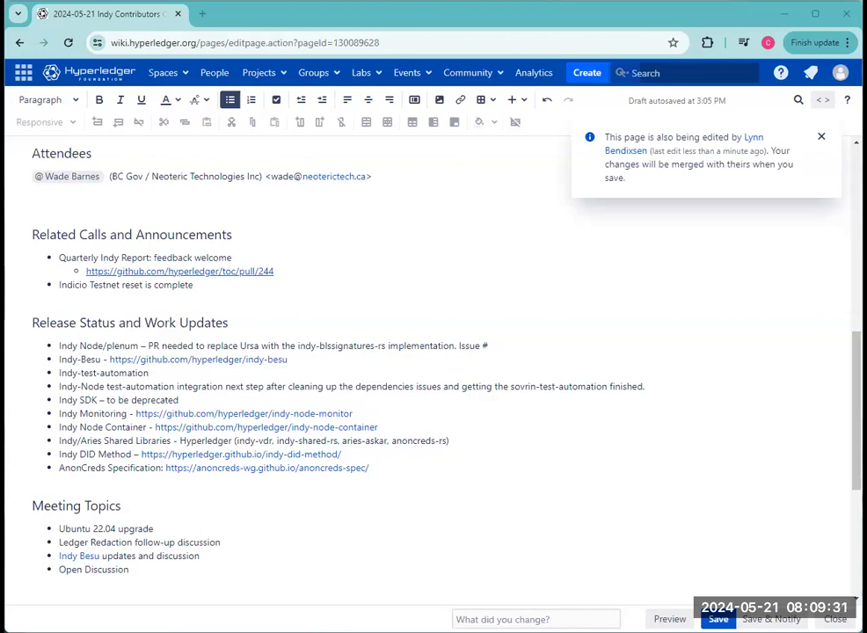
Step: Save the edited call notes, hitting the 'changes cannot be merged automatically' conflict warning
{"action": "left_click", "coordinate": [819, 137]}
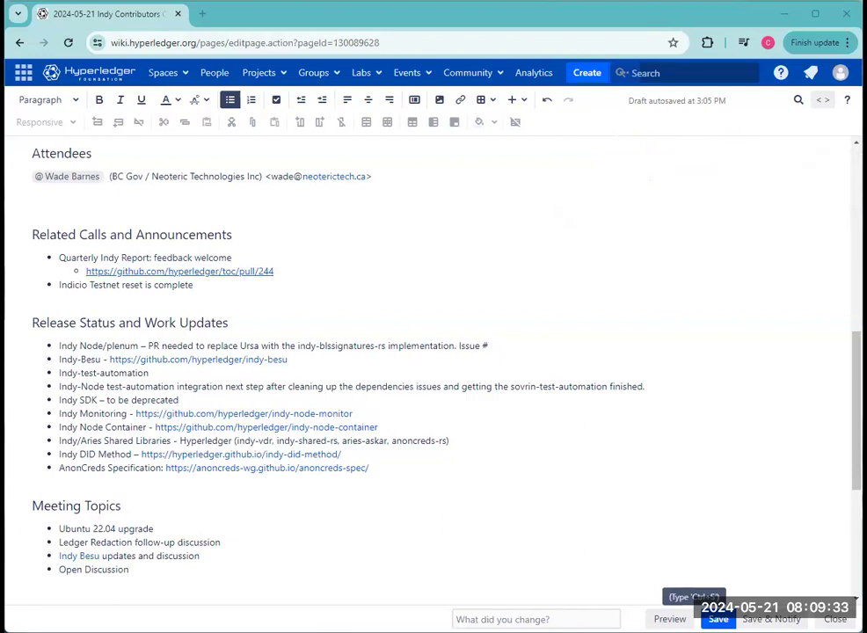
{"action": "left_click", "coordinate": [718, 619]}
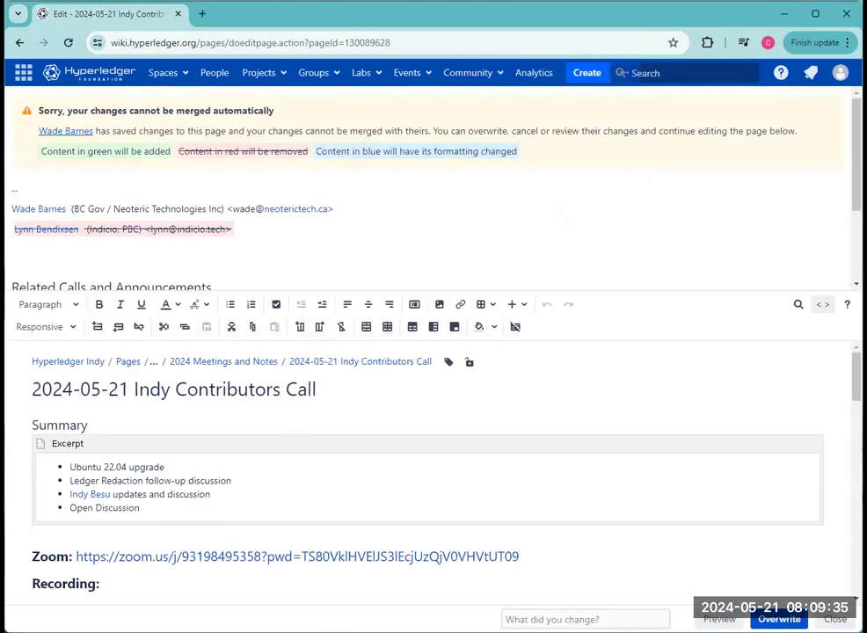
{"action": "scroll", "scroll_direction": "down", "scroll_amount": 3}
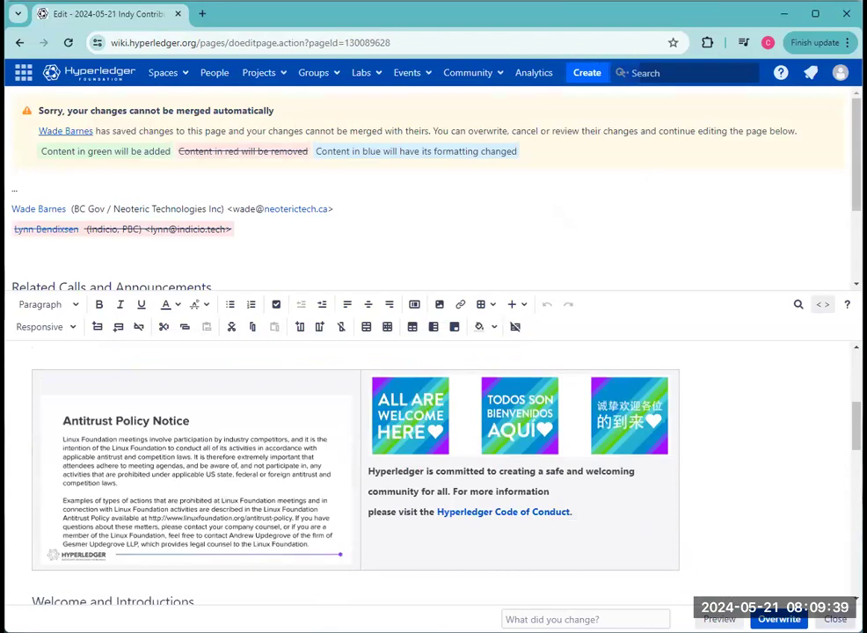
Step: Overwrite the conflicting edits to publish the notes, then switch to GitHub pull request #86
{"action": "left_click", "coordinate": [778, 619]}
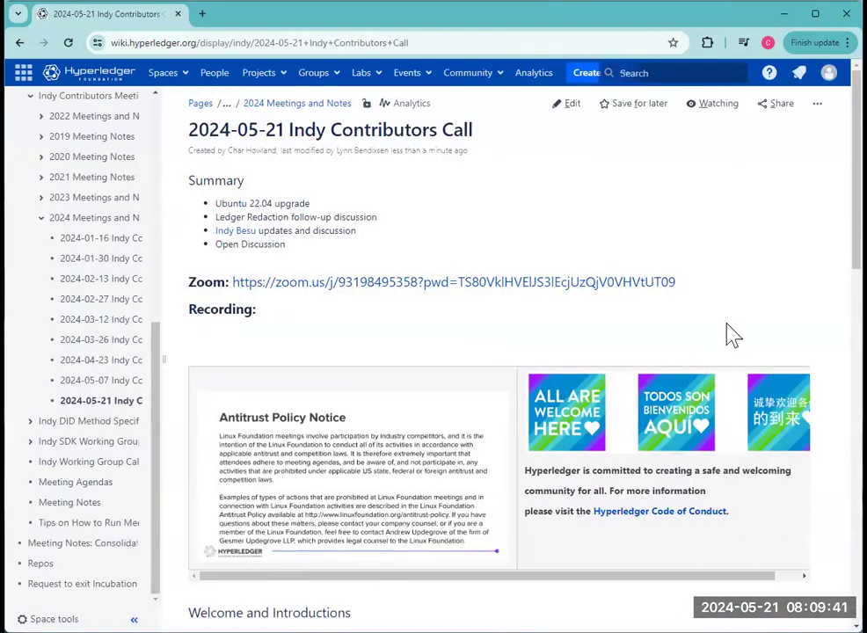
{"action": "scroll", "scroll_direction": "down", "scroll_amount": 3}
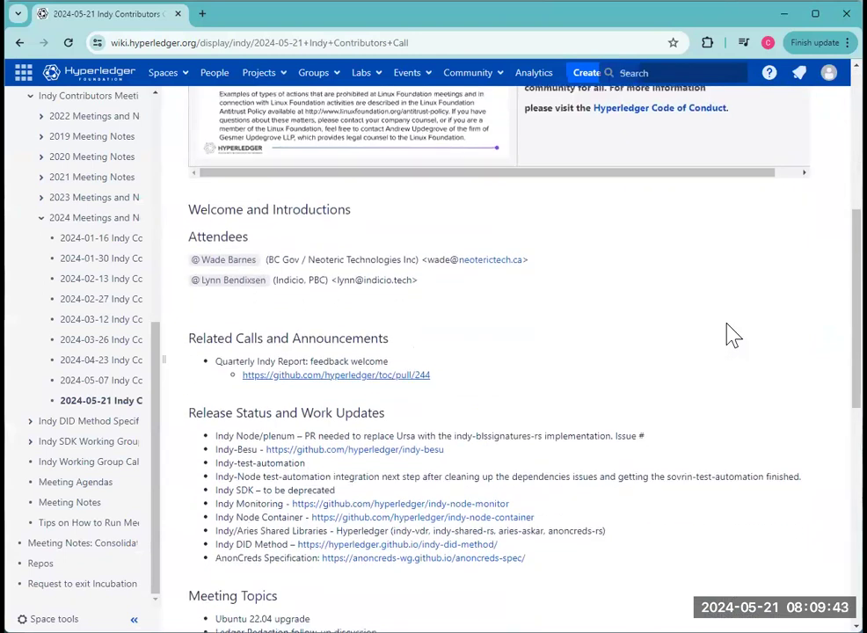
{"action": "scroll", "scroll_direction": "down", "scroll_amount": 3}
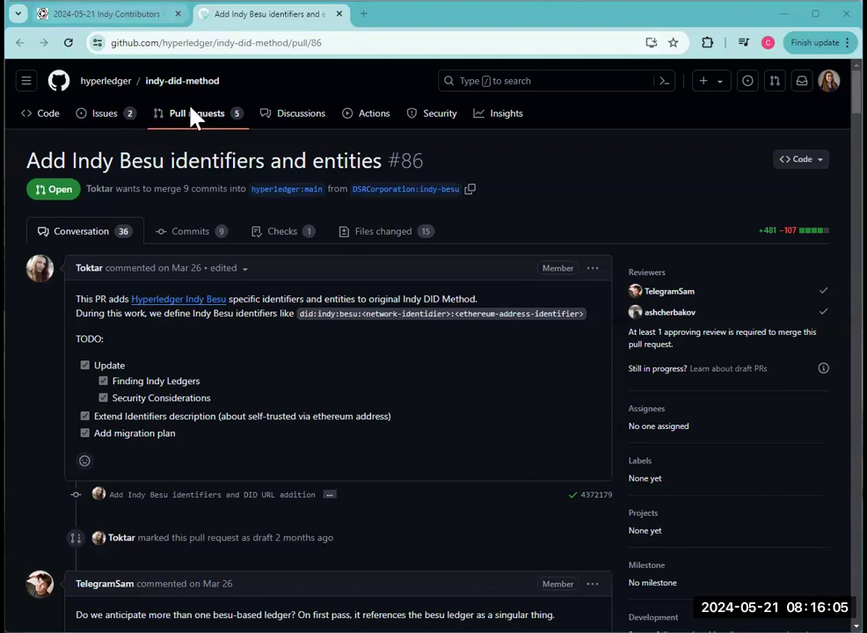
{"action": "left_click", "coordinate": [102, 14]}
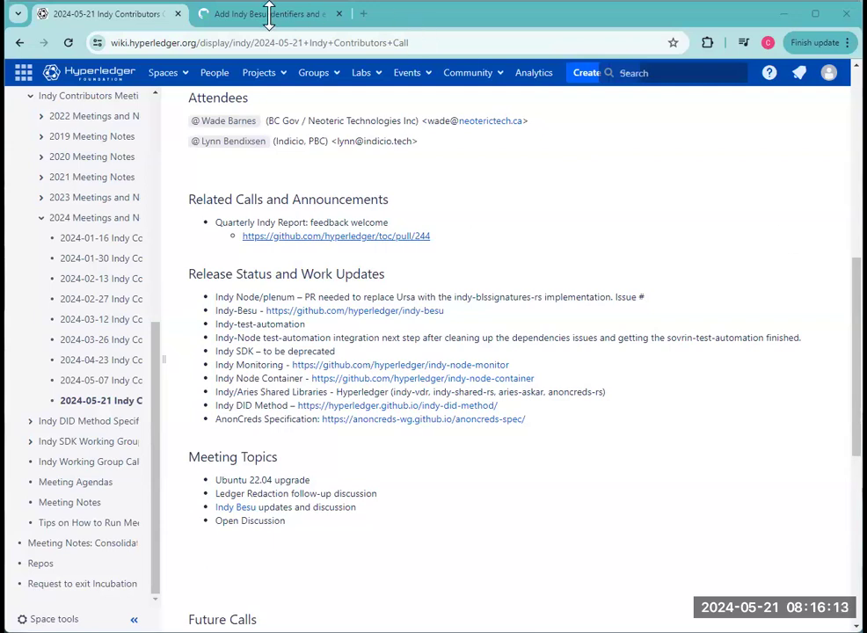
{"action": "left_click", "coordinate": [264, 15]}
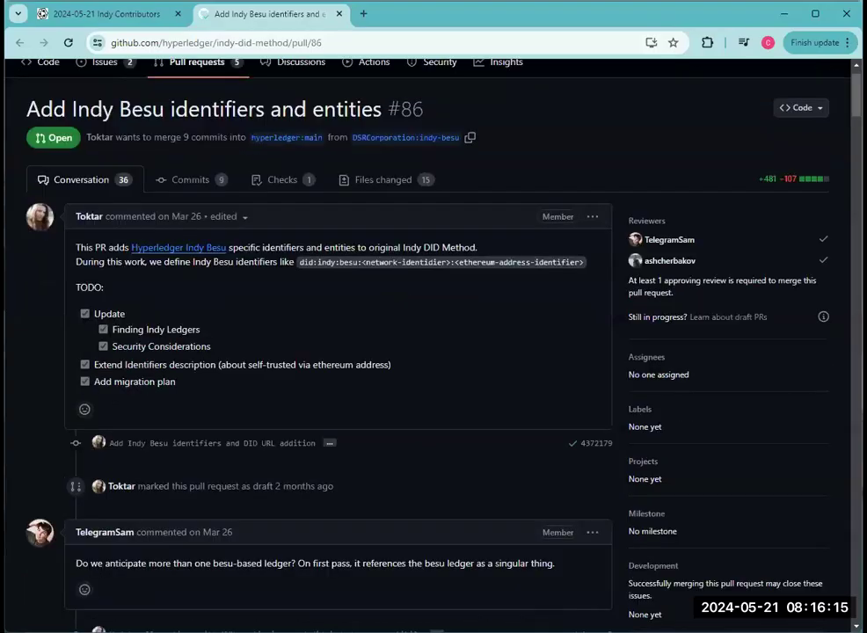
{"action": "scroll", "scroll_direction": "down", "scroll_amount": 3}
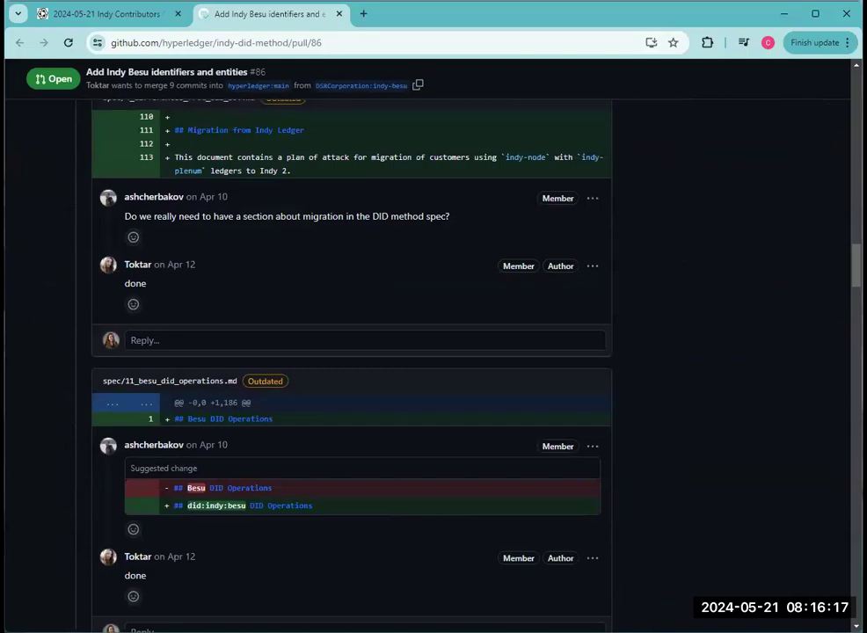
{"action": "scroll", "scroll_direction": "up", "scroll_amount": 3}
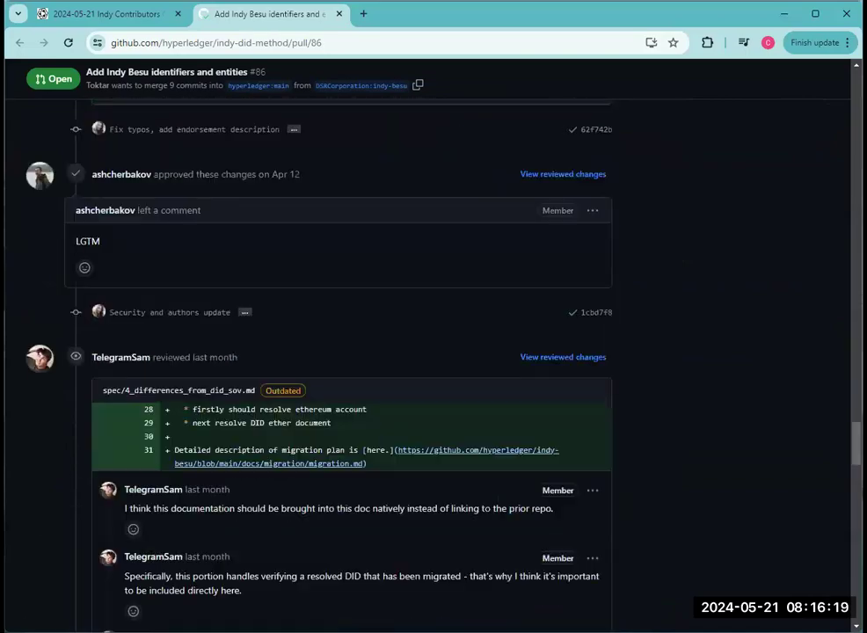
{"action": "scroll", "scroll_direction": "down", "scroll_amount": 3}
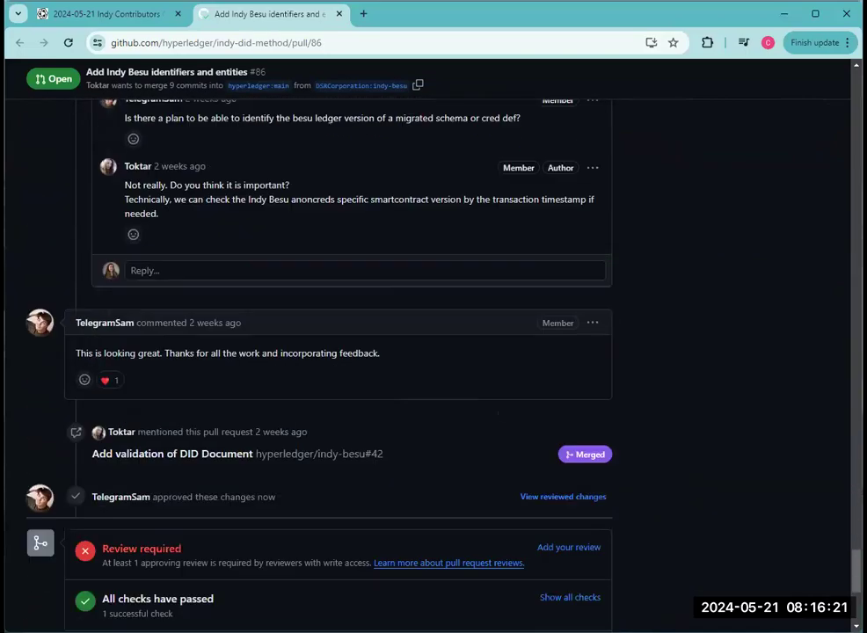
{"action": "scroll", "scroll_direction": "down", "scroll_amount": 3}
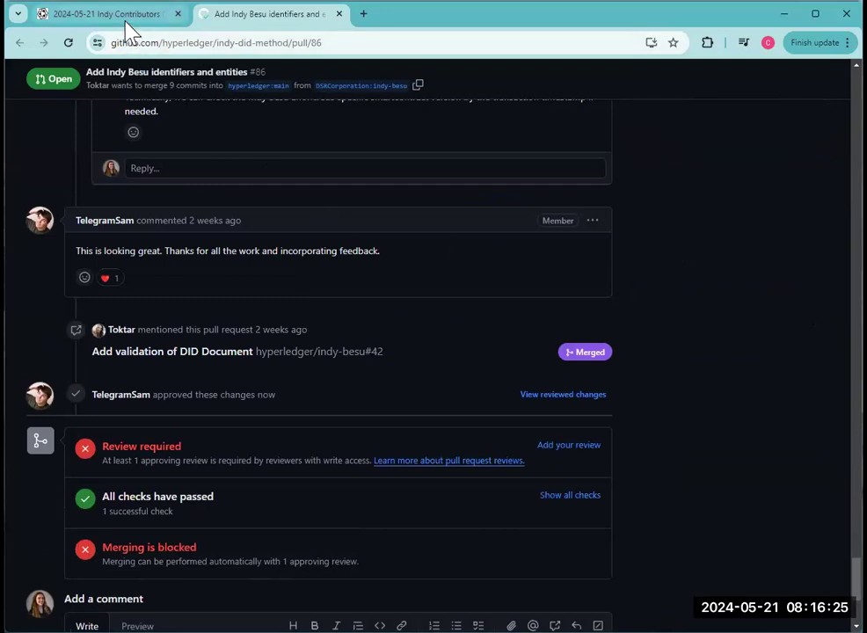
{"action": "mouse_move", "coordinate": [106, 14]}
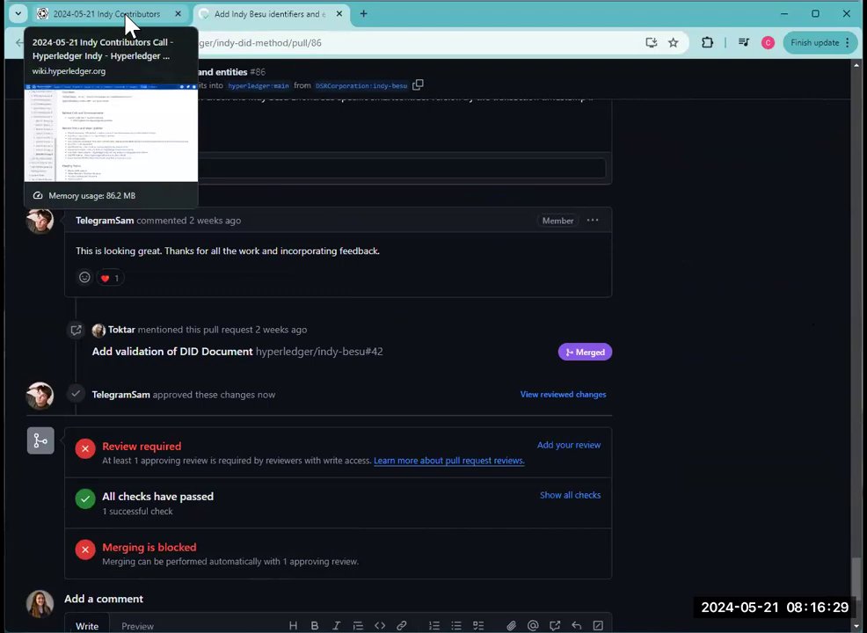
{"action": "left_click", "coordinate": [105, 14]}
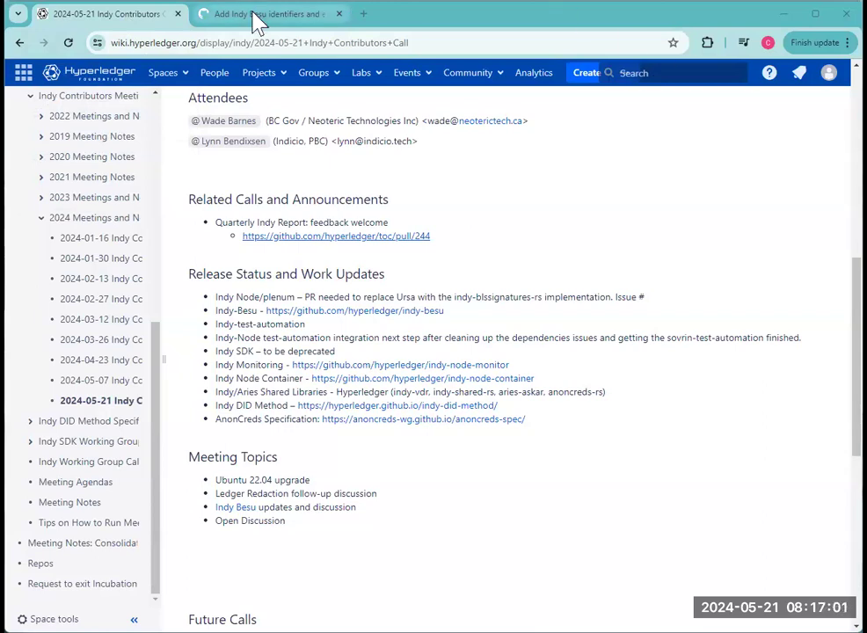
{"action": "left_click", "coordinate": [263, 14]}
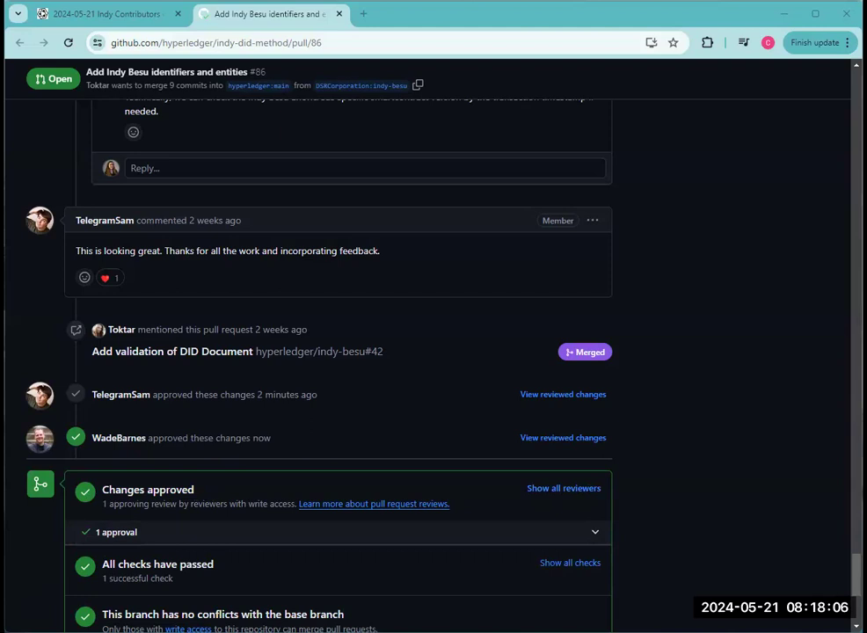
Step: Review the merged pull request #86, then switch back to the contributors call notes
{"action": "scroll", "scroll_direction": "down", "scroll_amount": 3}
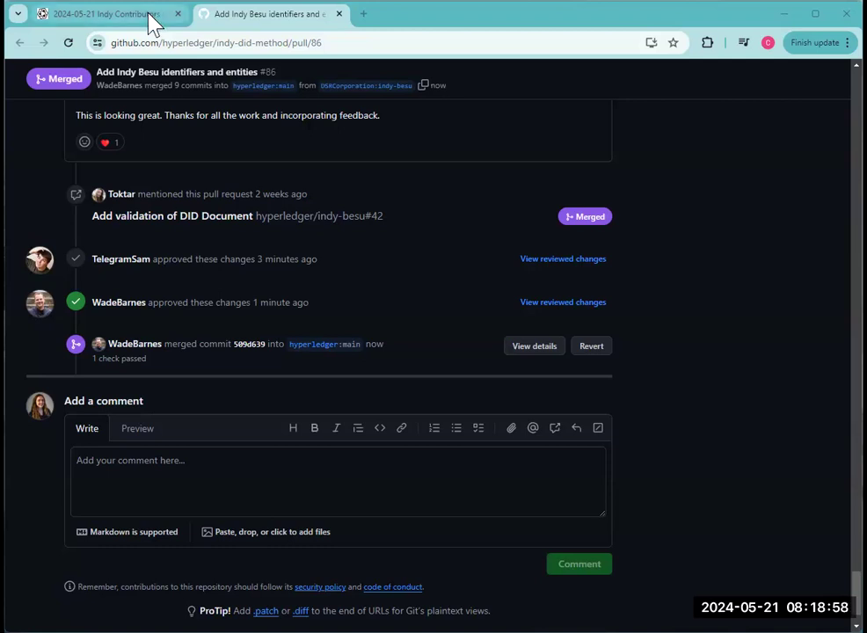
{"action": "left_click", "coordinate": [97, 14]}
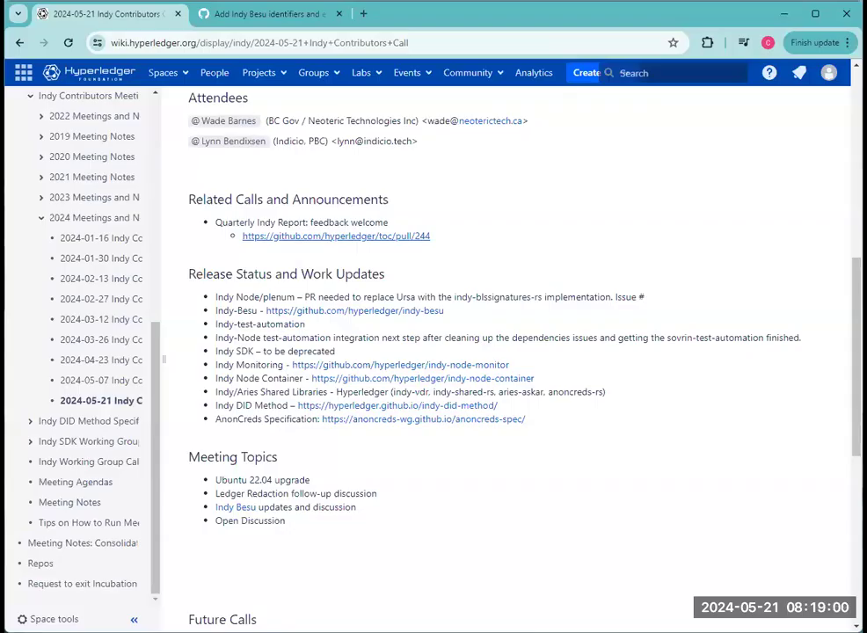